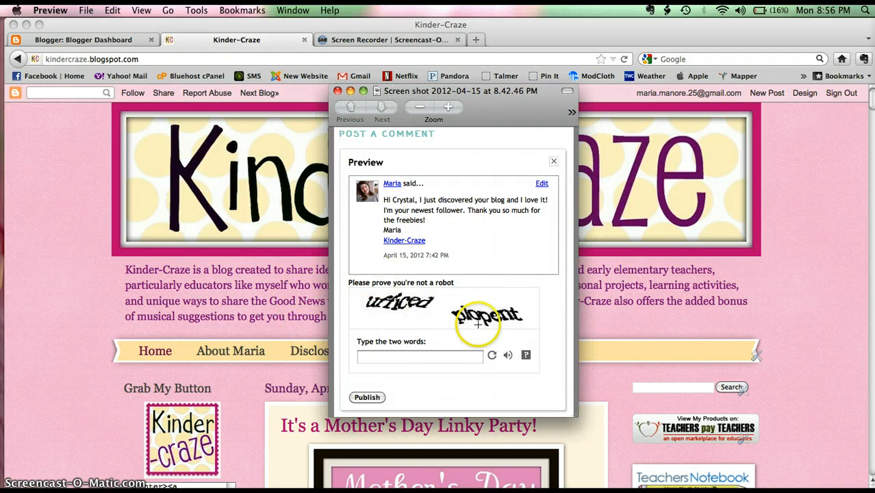
mouse_move(406, 376)
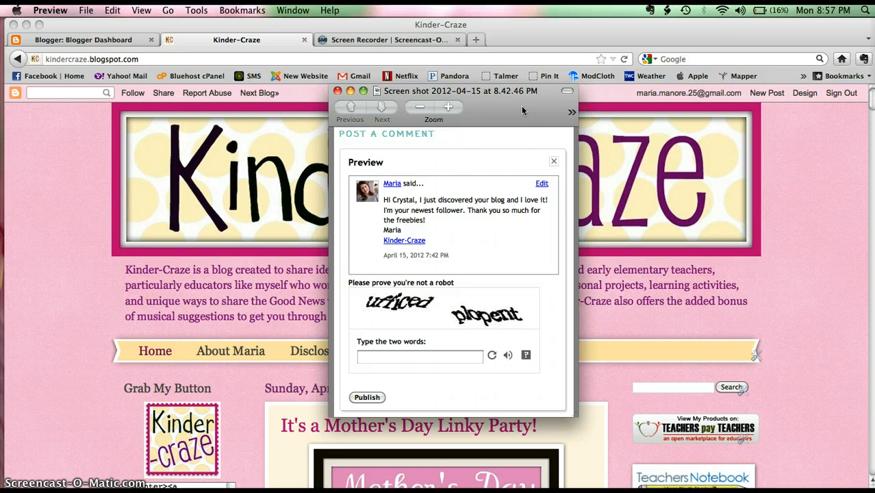
mouse_move(322, 106)
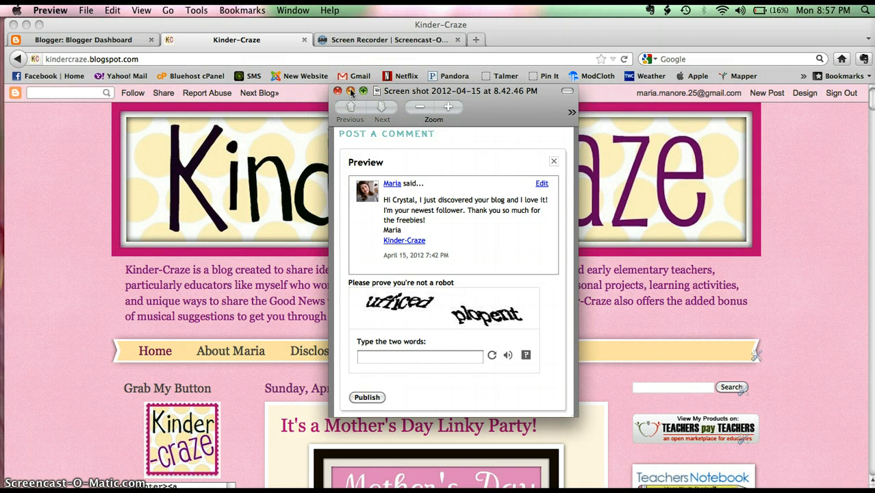
Close the word-verification screenshot and return to the Blogger dashboard tab
left_click(337, 91)
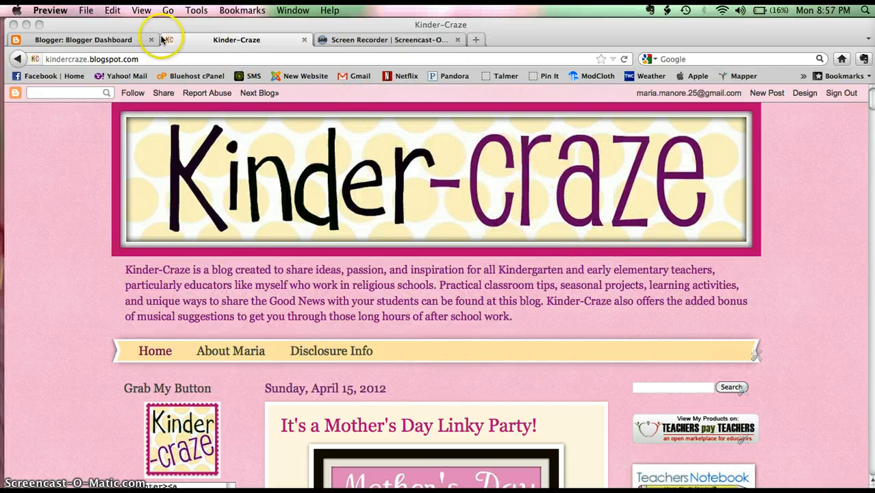
left_click(84, 39)
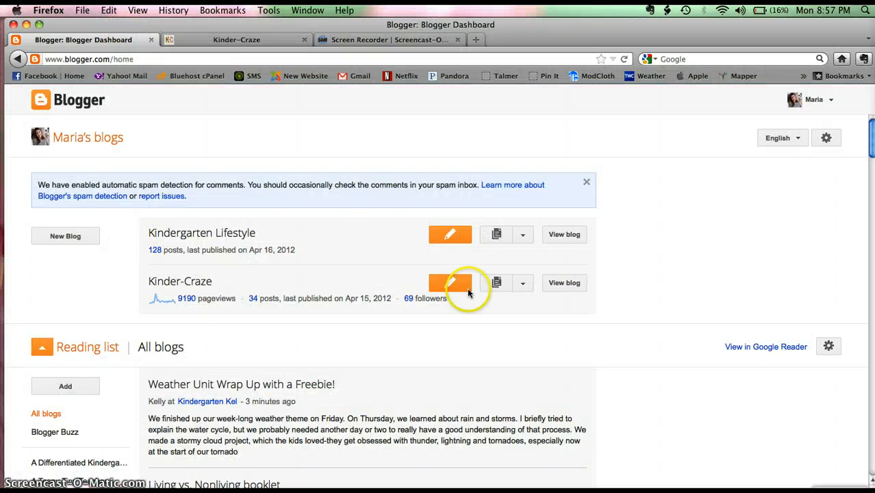
mouse_move(707, 210)
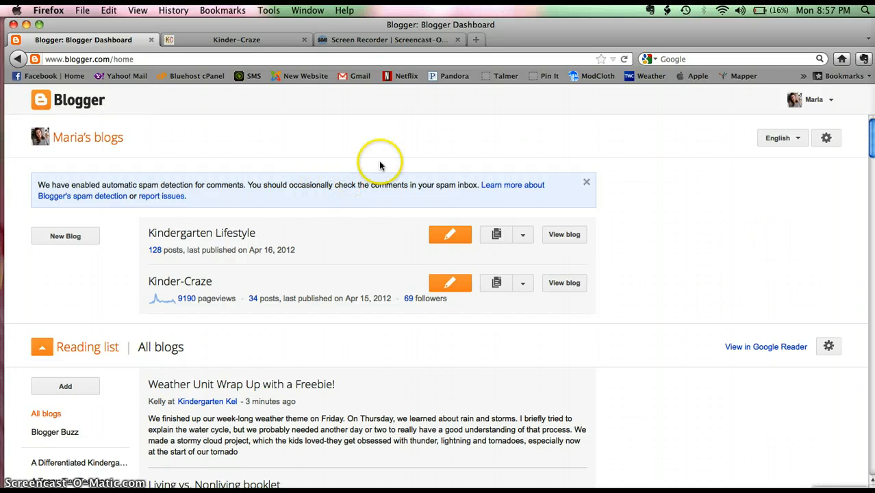
mouse_move(520, 184)
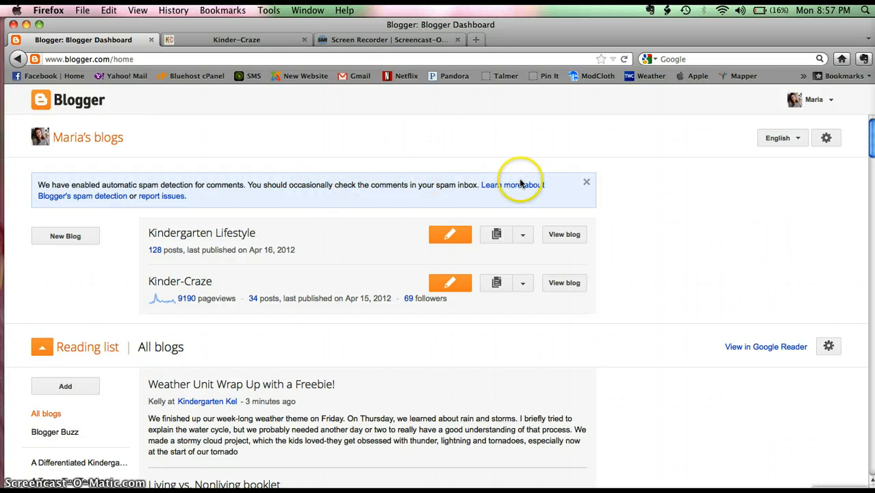
mouse_move(700, 187)
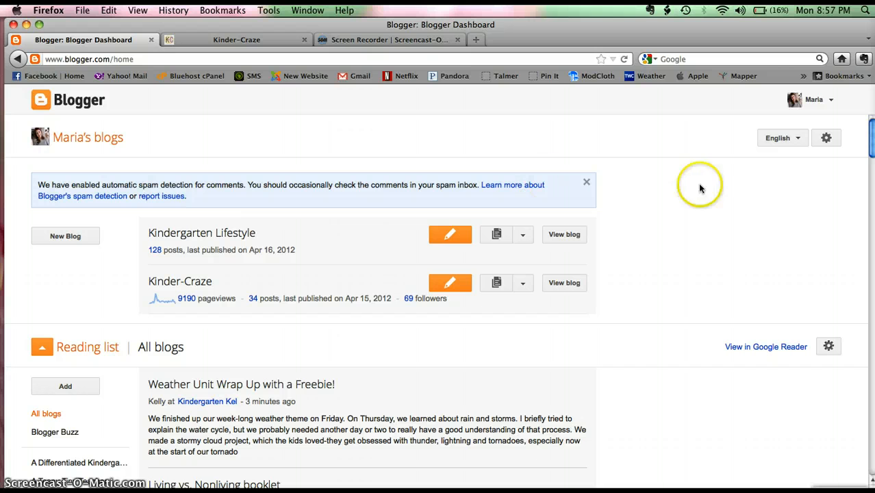
mouse_move(826, 137)
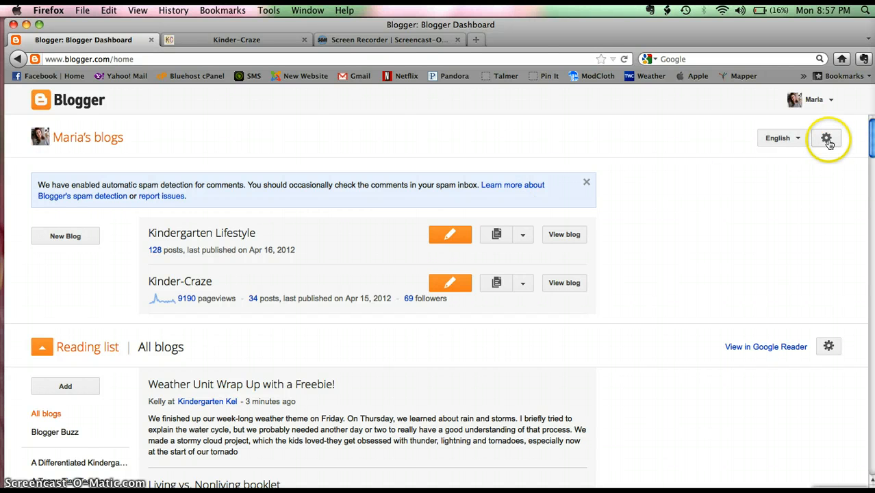
Switch the dashboard to the old Blogger interface via the gear menu
left_click(826, 138)
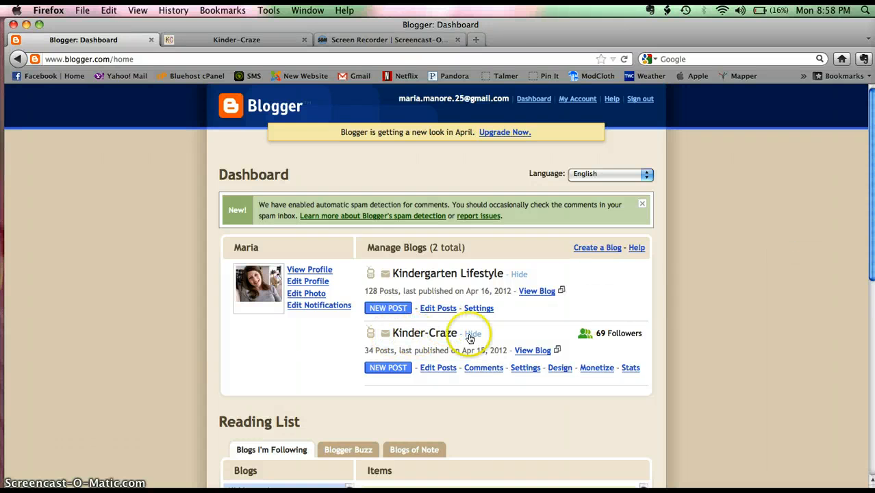
mouse_move(498, 337)
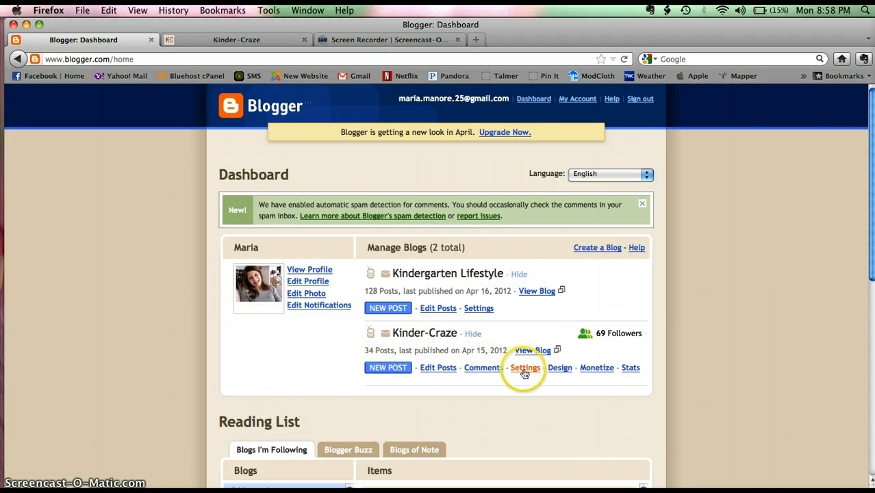
Go to Kinder-Craze's Settings and its Comments sub-tab
left_click(525, 367)
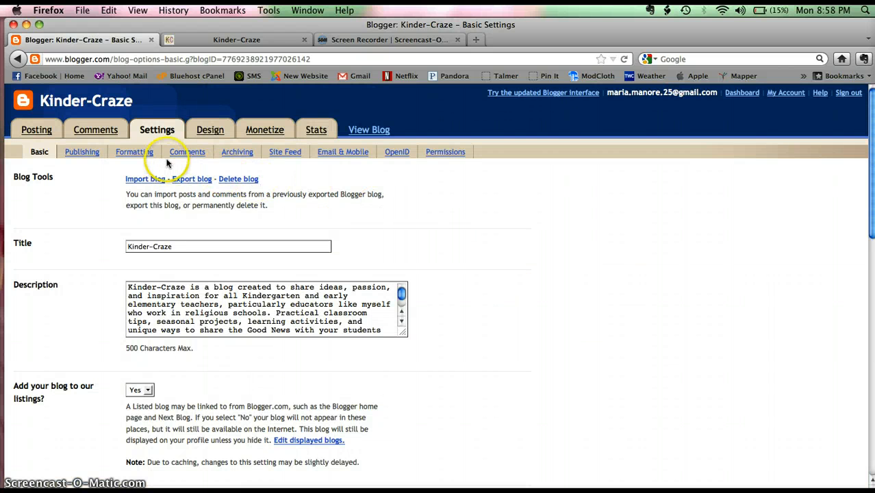
left_click(187, 151)
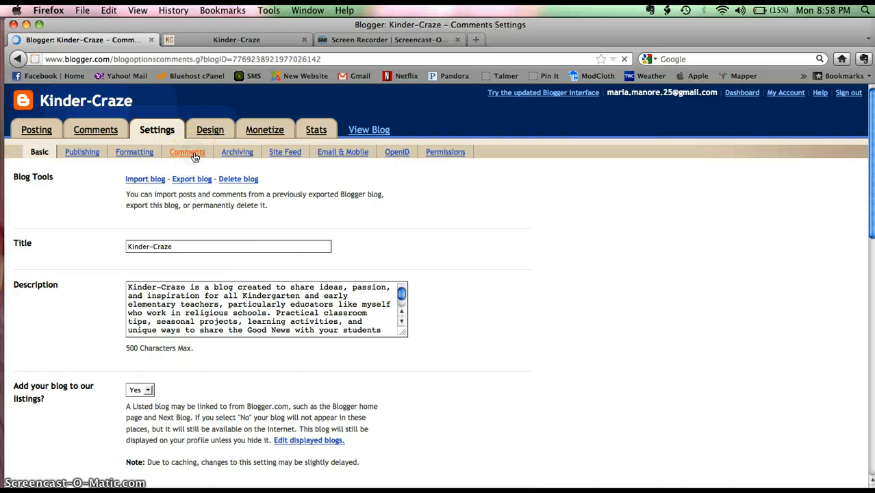
left_click(187, 151)
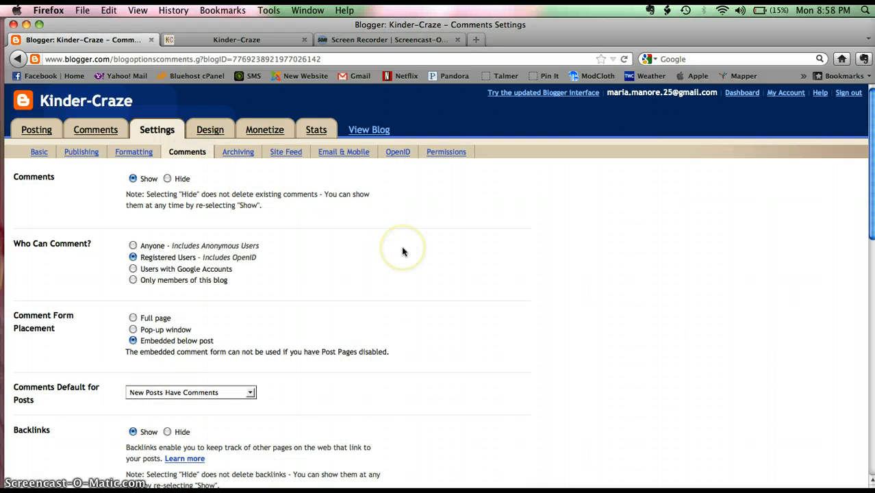
Set 'Show word verification for comments?' to No
scroll("down", 3)
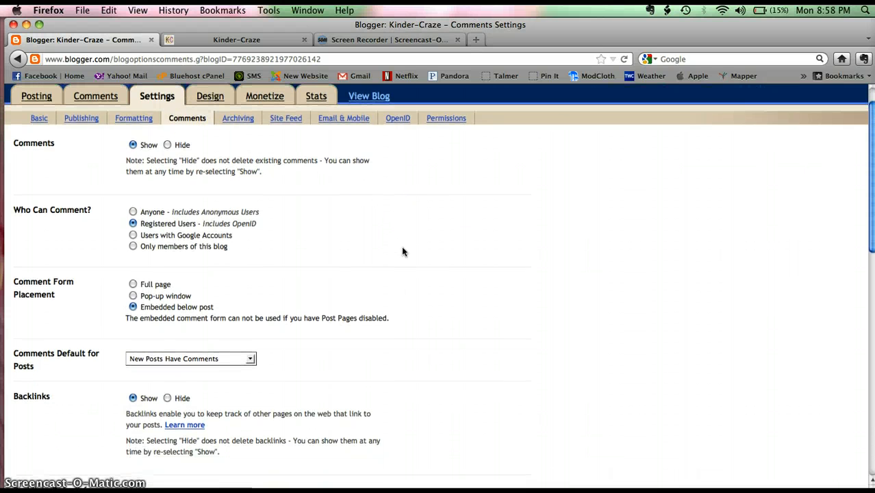
scroll("down", 3)
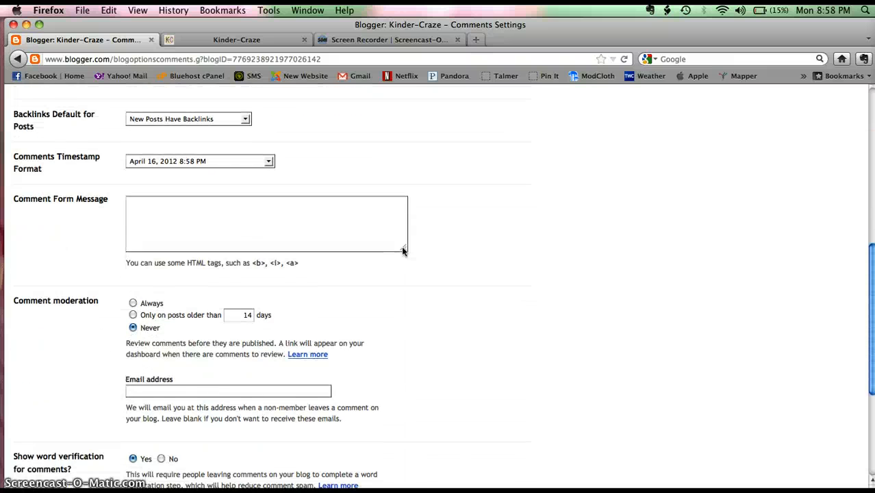
scroll("down", 3)
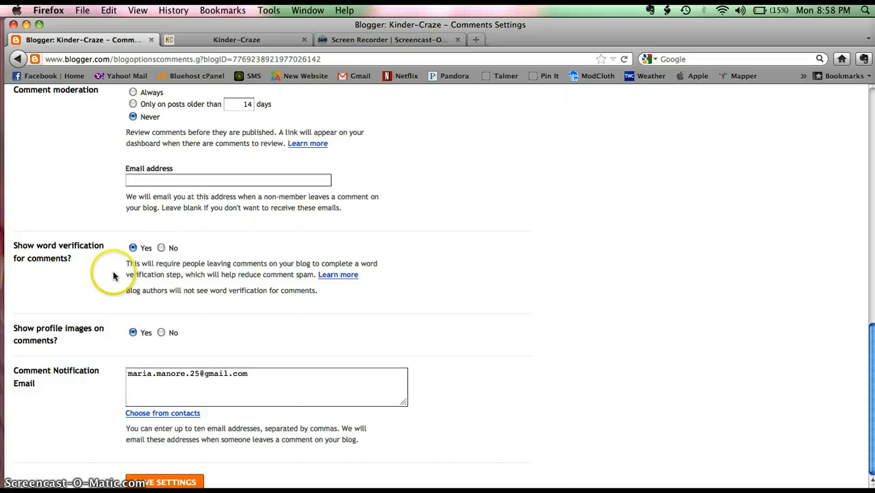
mouse_move(136, 257)
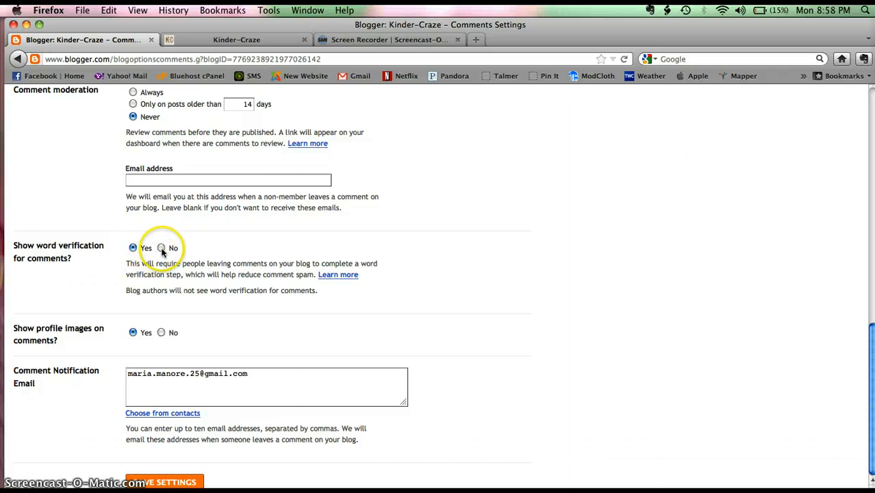
left_click(161, 248)
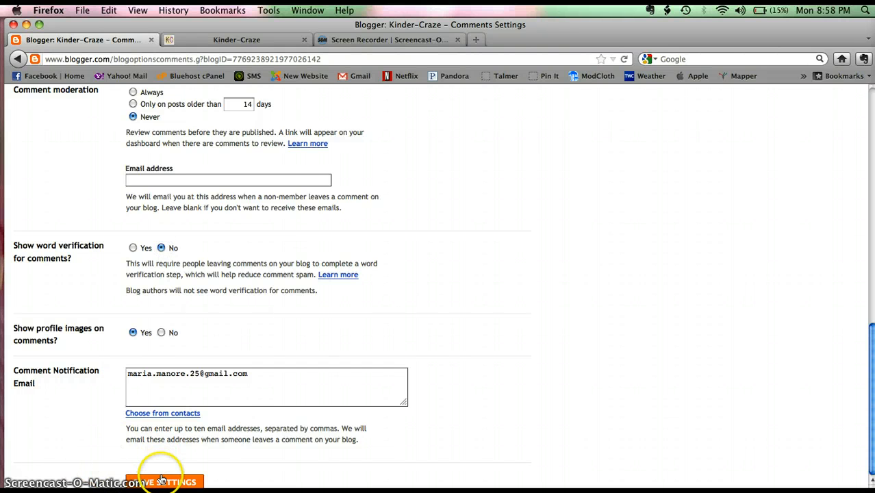
Save the comment settings and switch to the updated Blogger interface
left_click(165, 482)
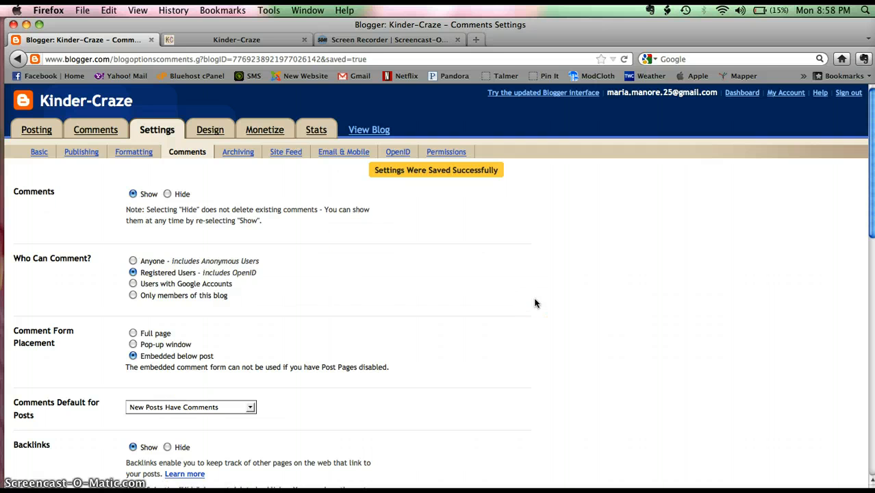
mouse_move(559, 152)
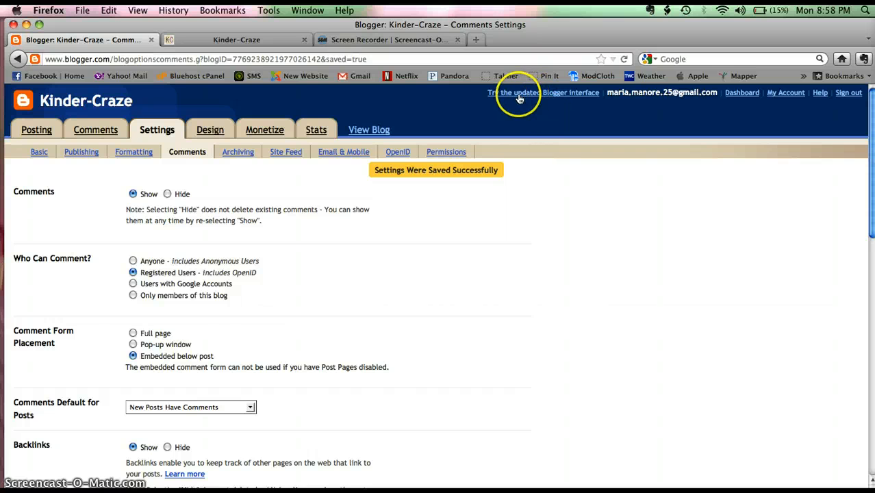
left_click(542, 93)
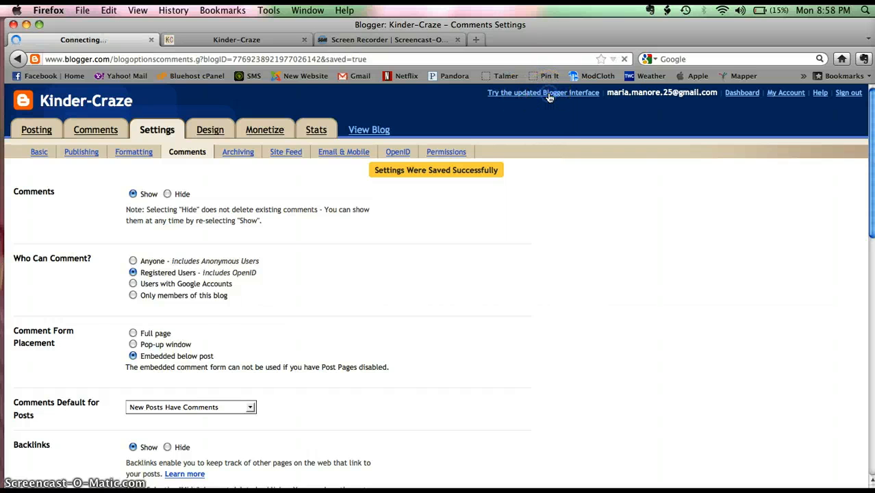